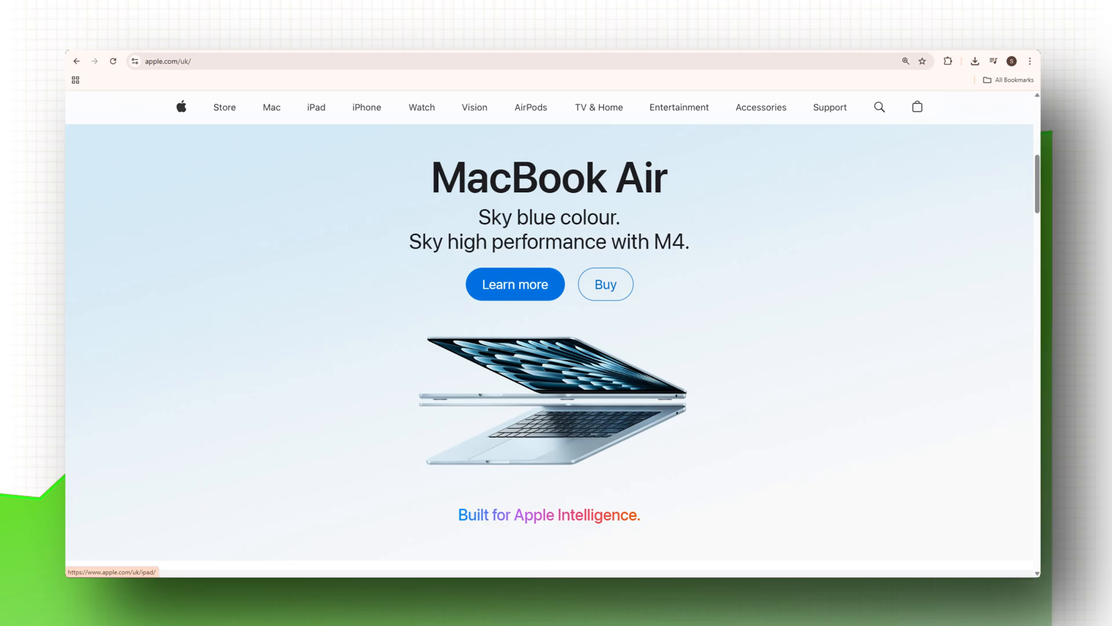
pyautogui.moveTo(540, 341)
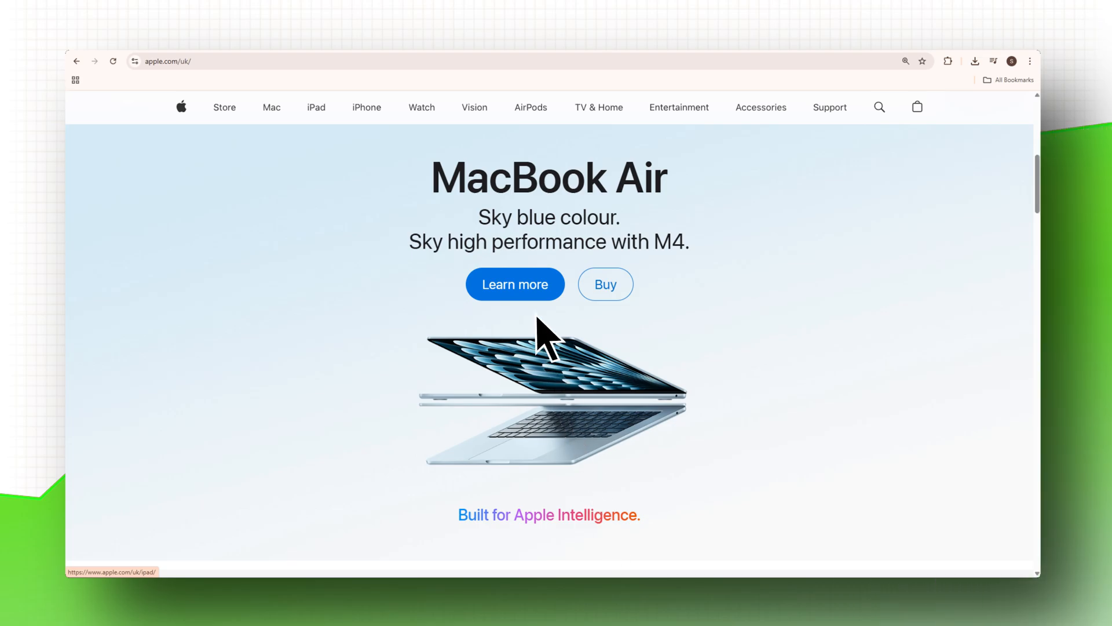
pyautogui.moveTo(514, 284)
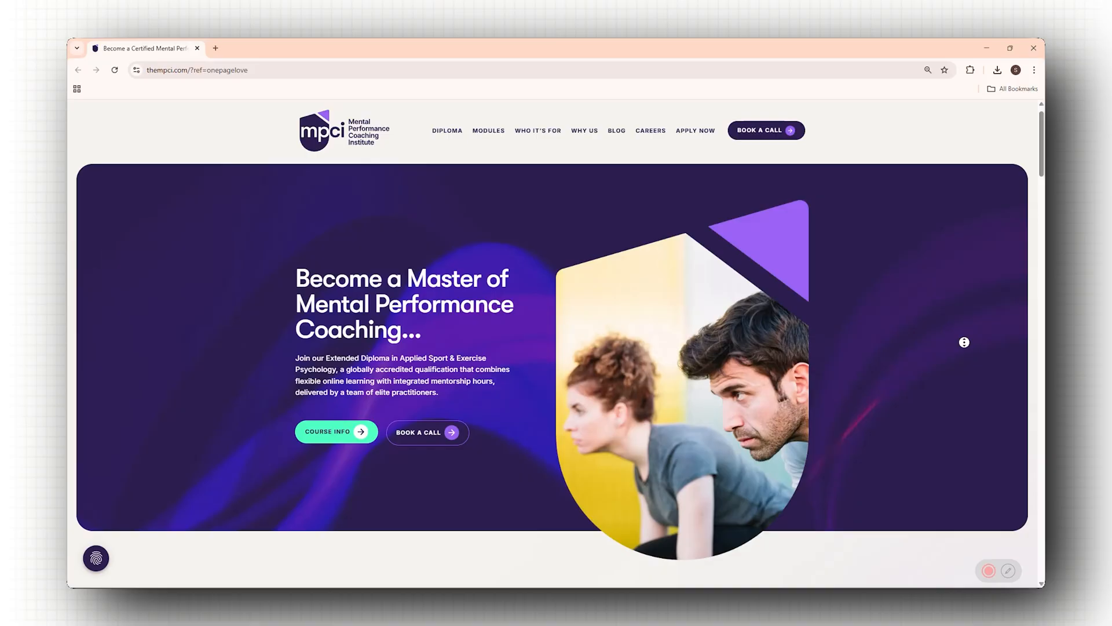
# Scroll past Autofleet's client logos and testimonials, then go to terminal-industries.com
pyautogui.scroll(-3)
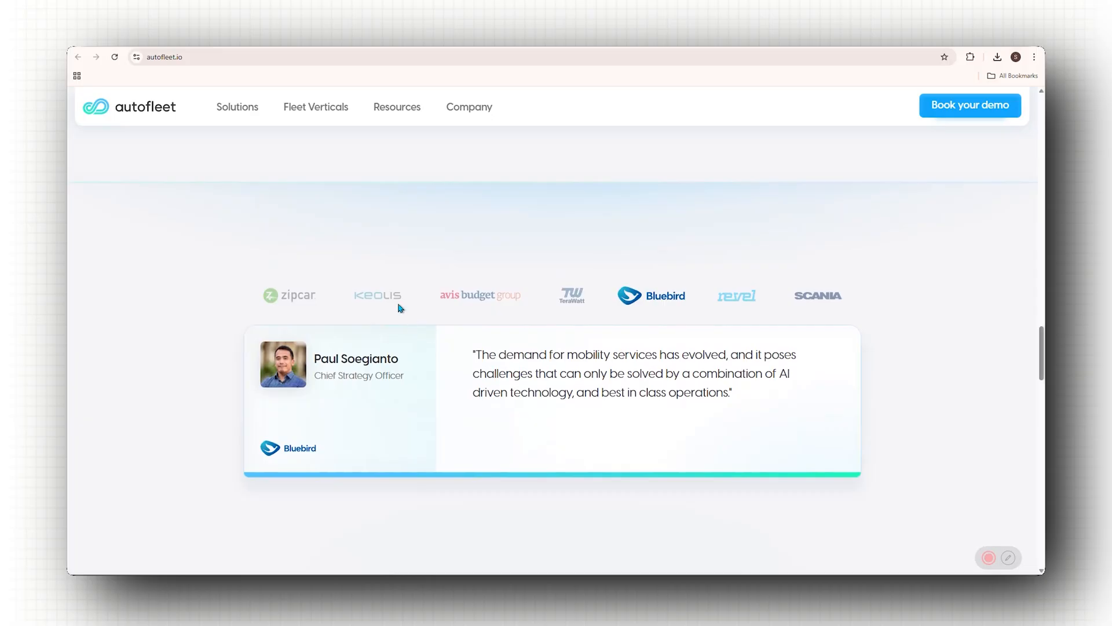
pyautogui.click(377, 295)
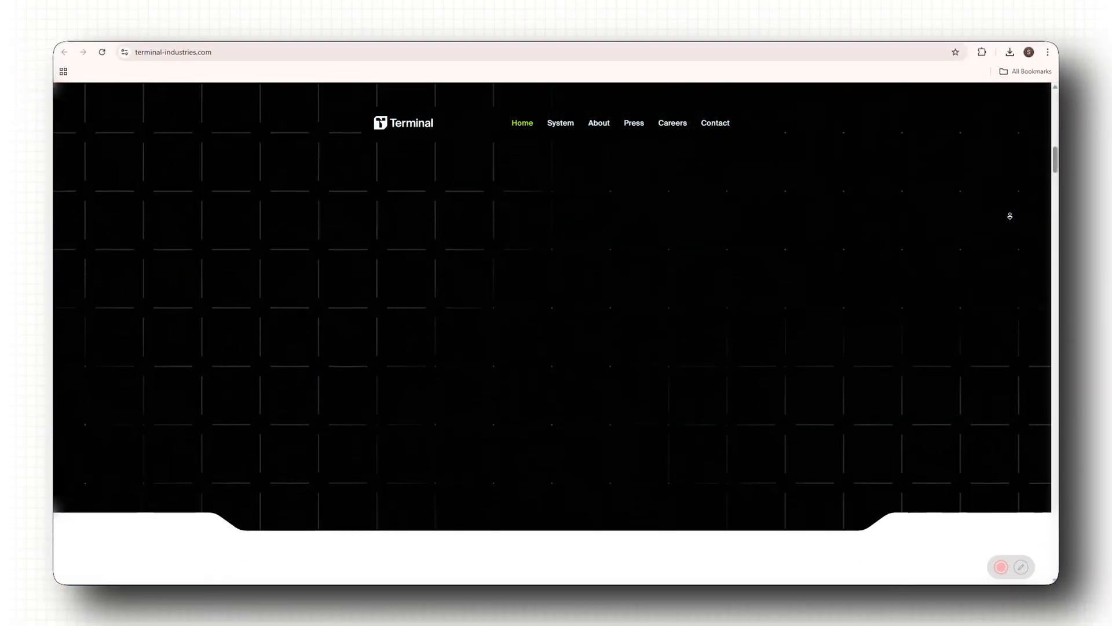
pyautogui.scroll(-3)
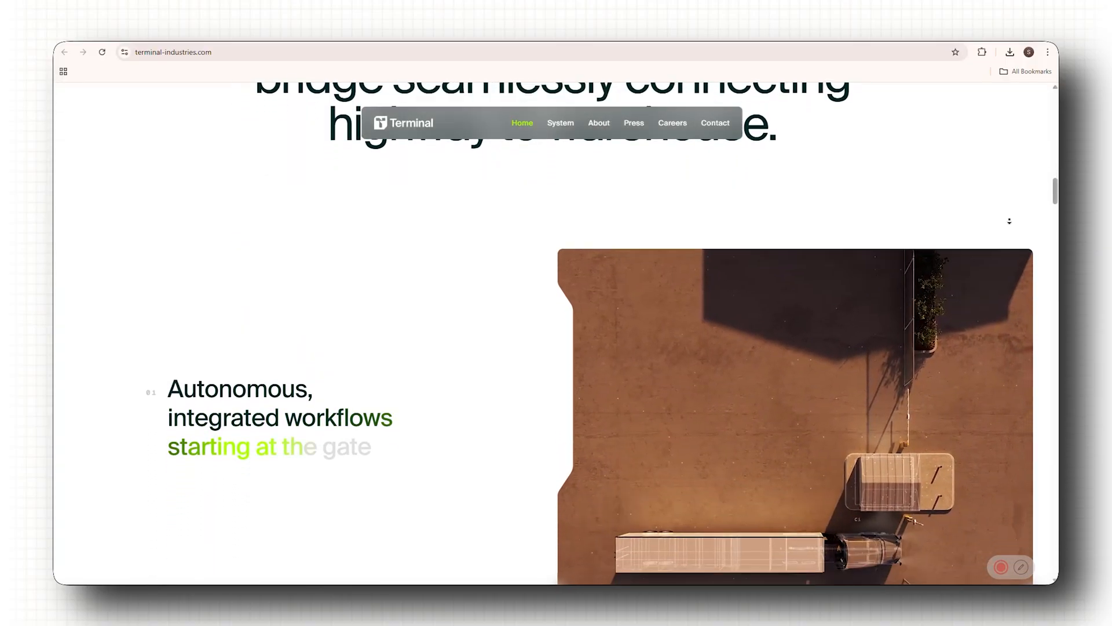
pyautogui.scroll(-3)
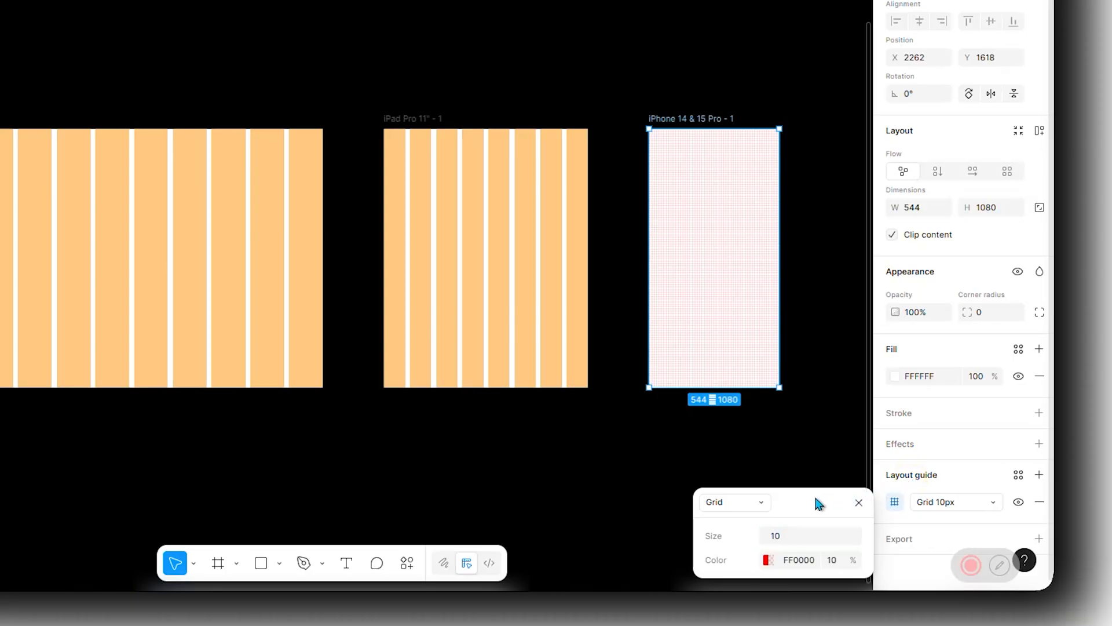
# Add a 10px red (FF0000, 10% opacity) grid guide to the iPhone 14 & 15 Pro frame
pyautogui.click(734, 502)
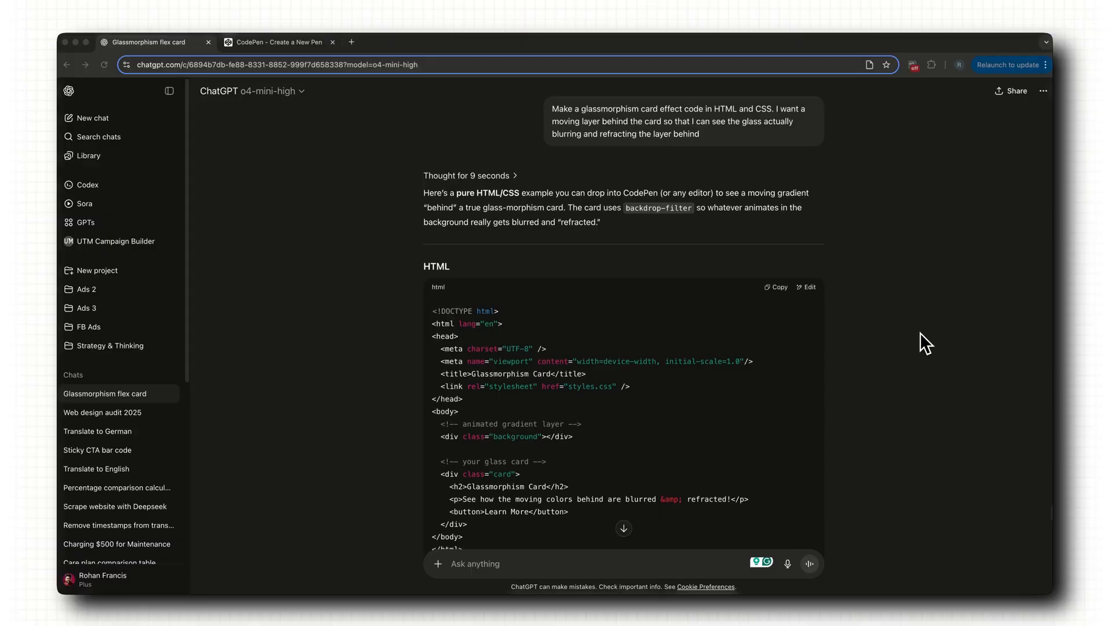
pyautogui.scroll(-3)
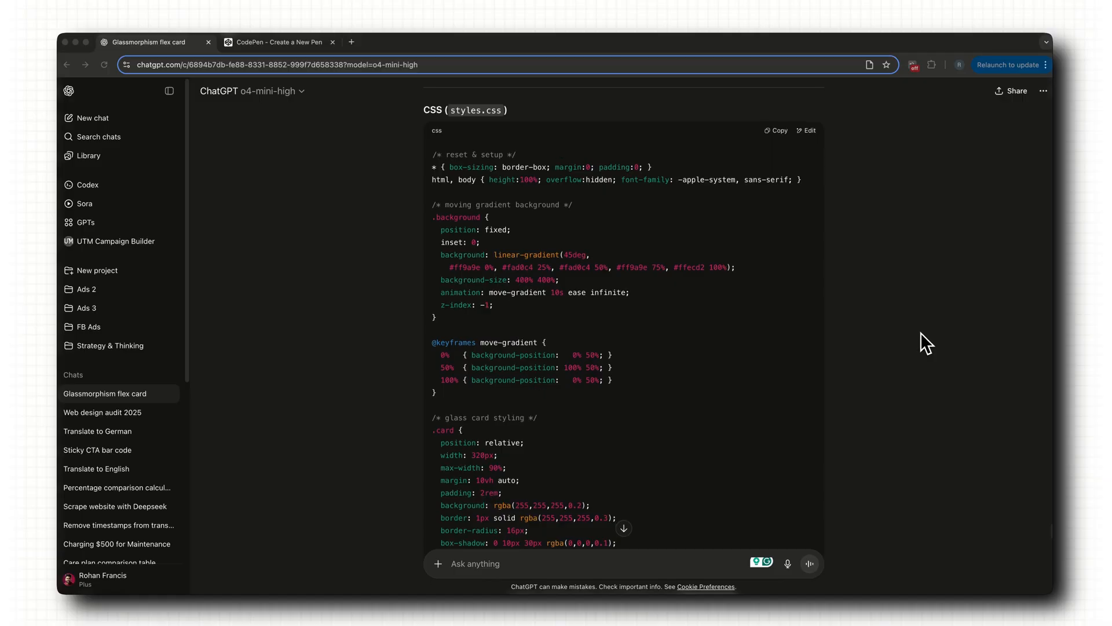
pyautogui.click(279, 42)
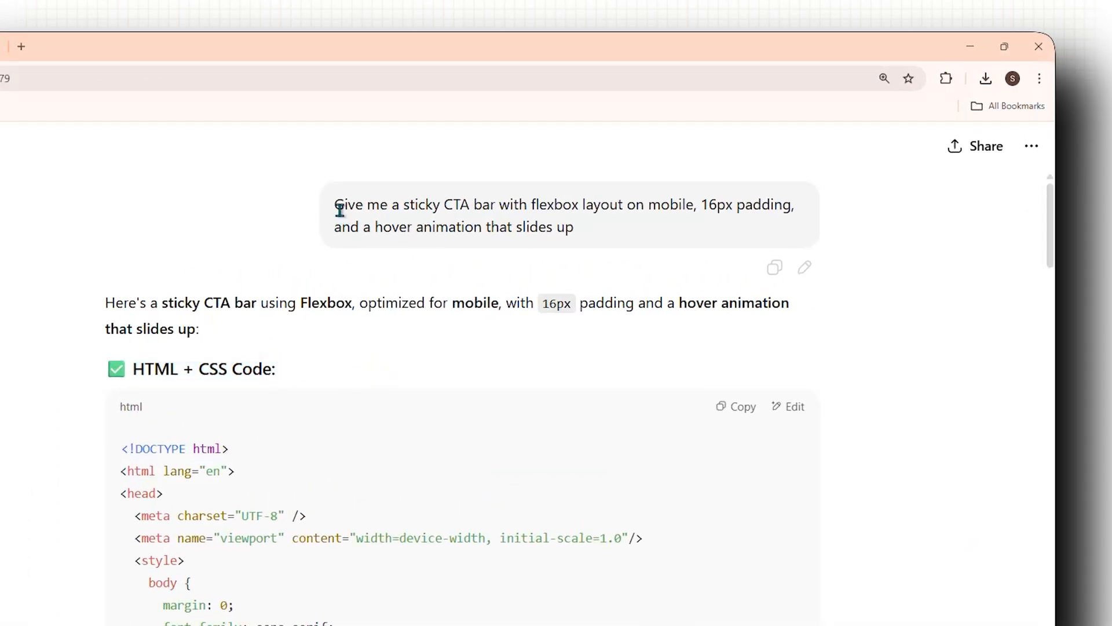
# Highlight the sticky CTA bar prompt text with flexbox and slide-up hover animation
pyautogui.moveTo(335, 205); pyautogui.dragTo(574, 227)
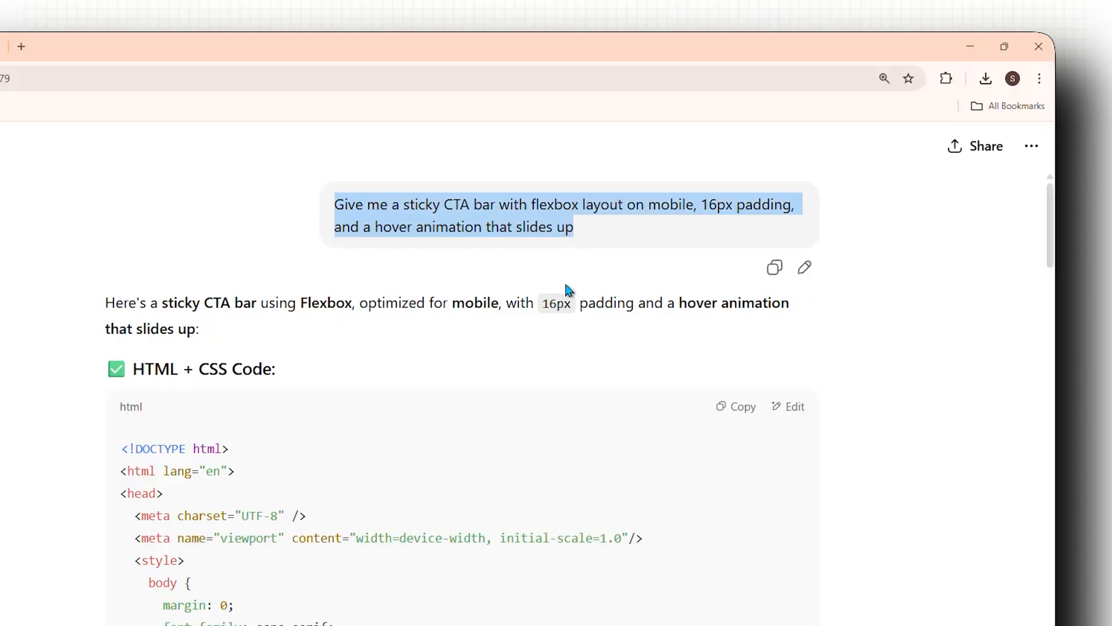